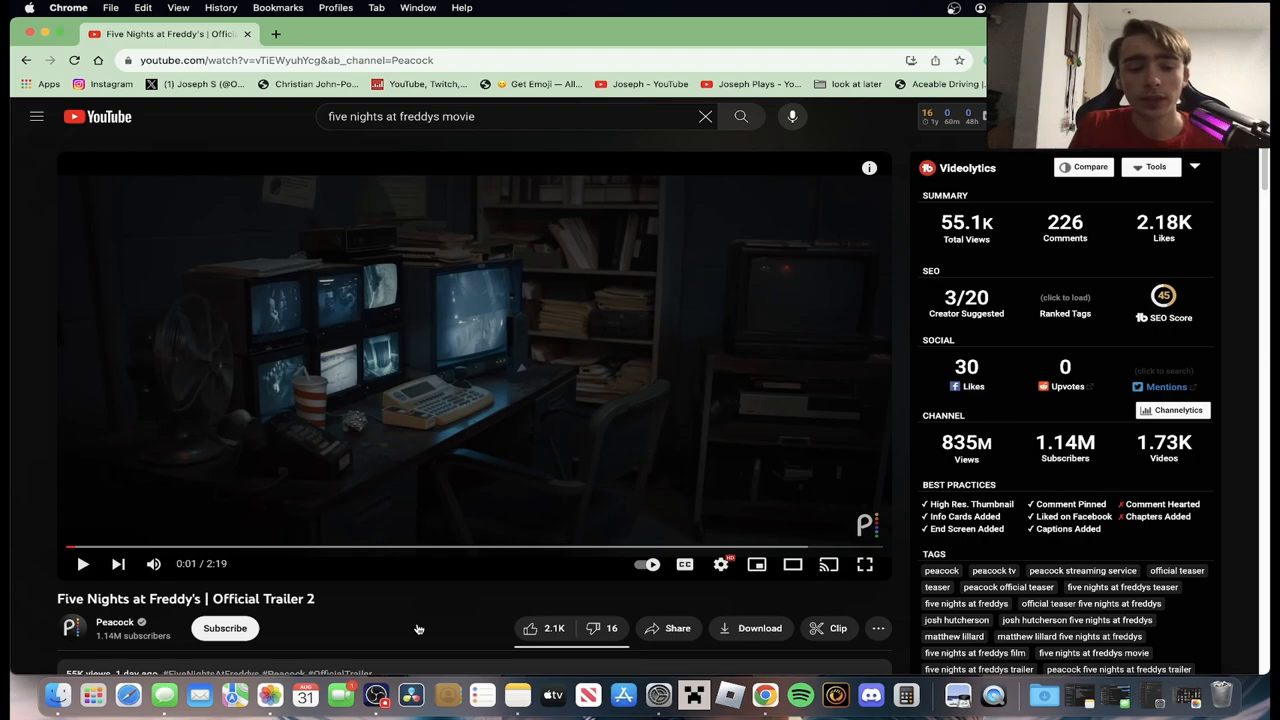
- Switch the Five Nights at Freddy's Official Trailer 2 player to fullscreen
scroll(down, 3)
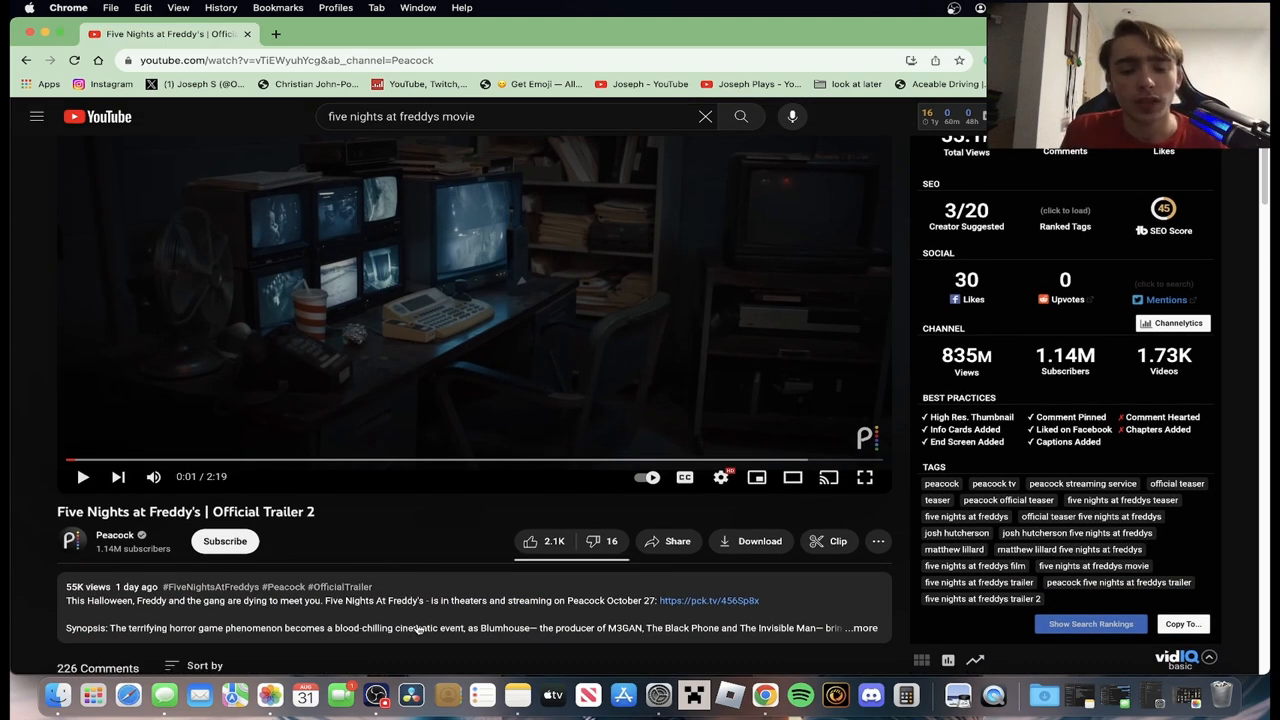
scroll(up, 3)
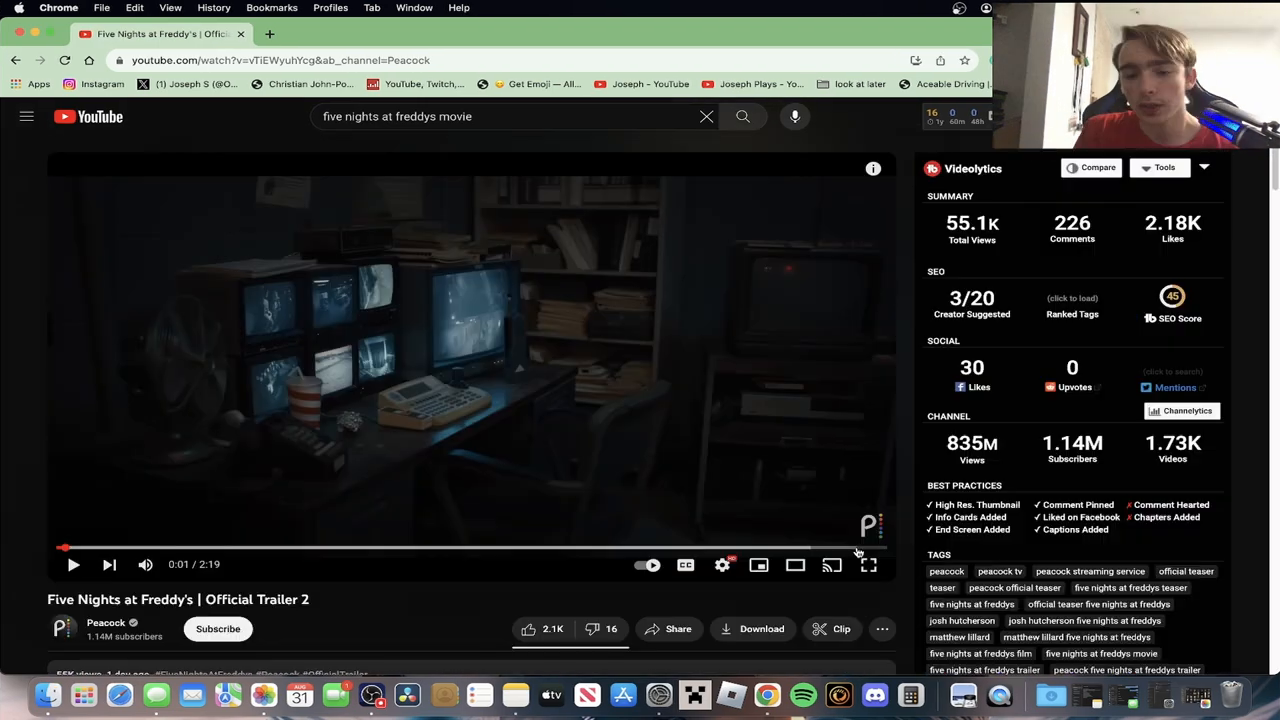
click(868, 564)
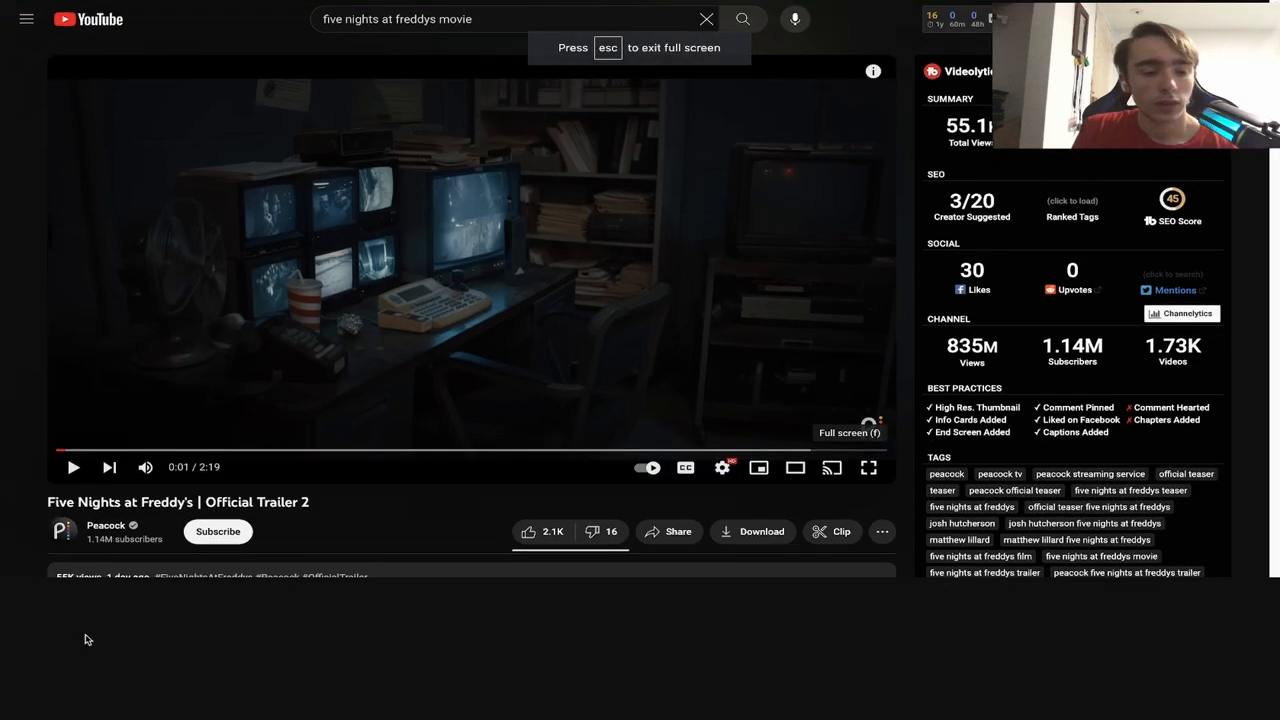
- Play the trailer to its end screen, then exit fullscreen back to the watch page
click(868, 468)
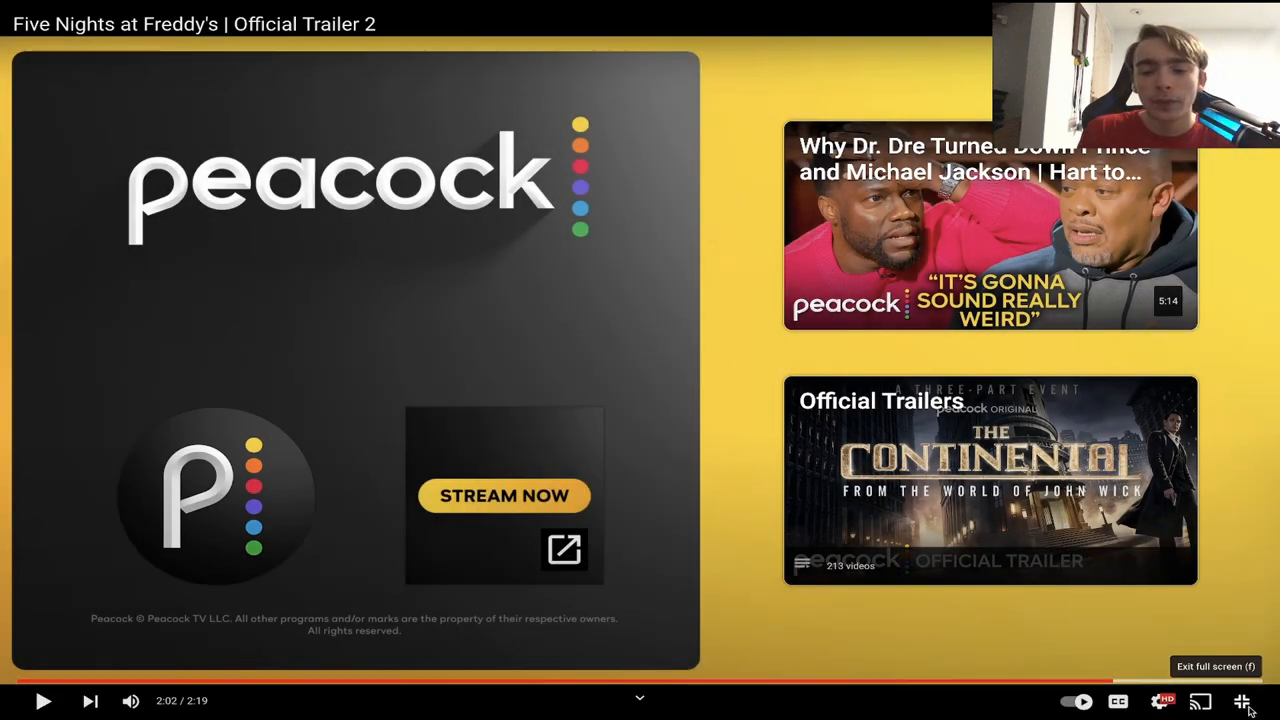
click(1240, 700)
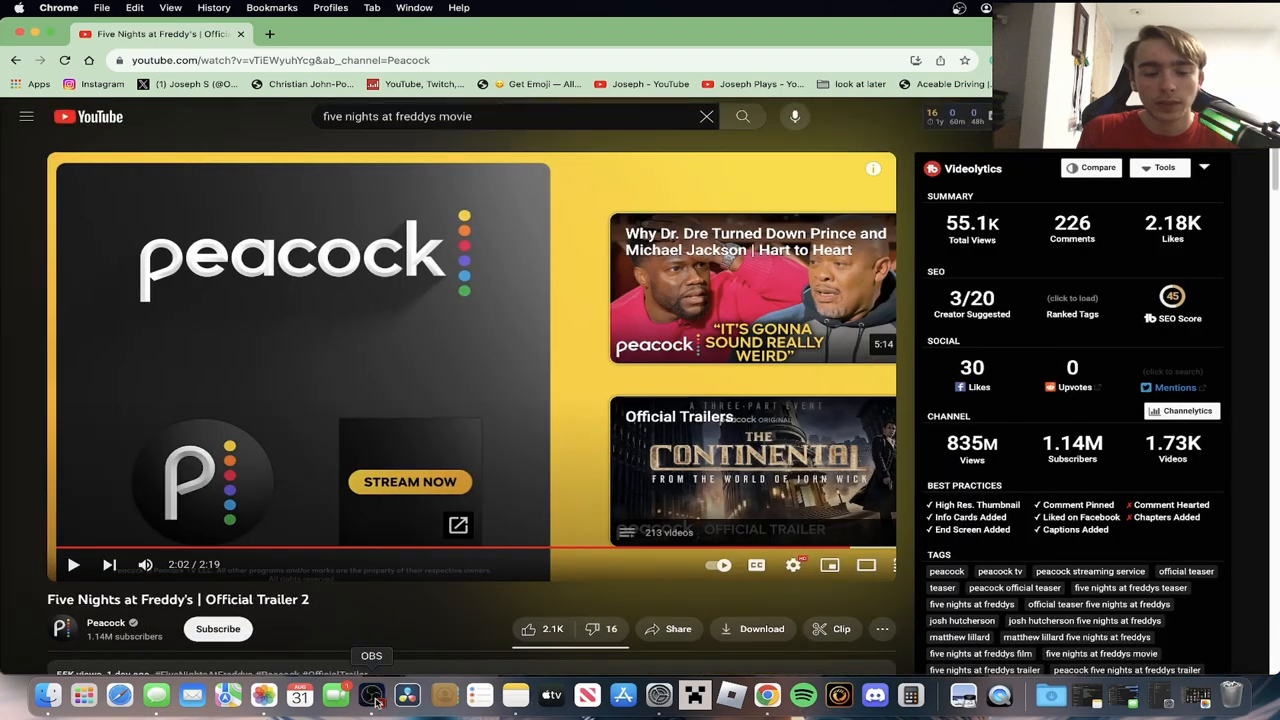